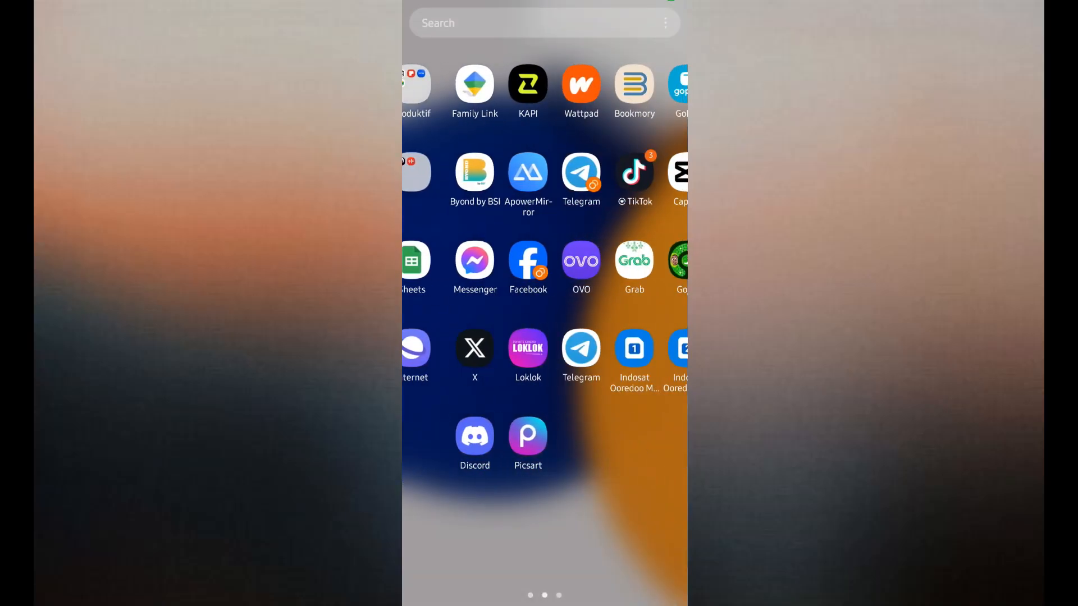
Swipe from the app drawer back to the home page with the Google search widget
scroll(right, 3)
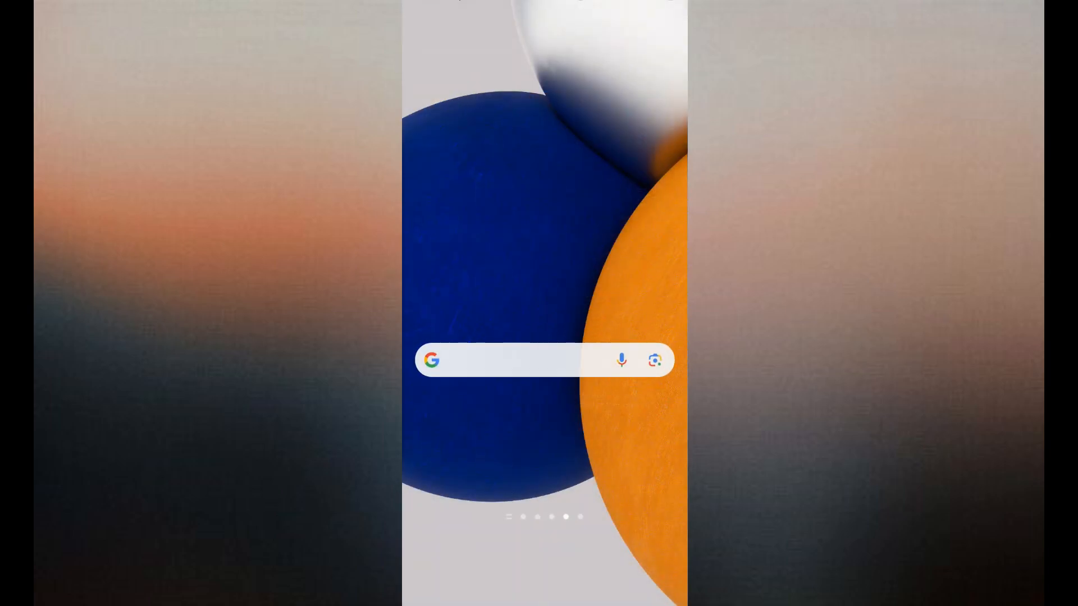
scroll(up, 3)
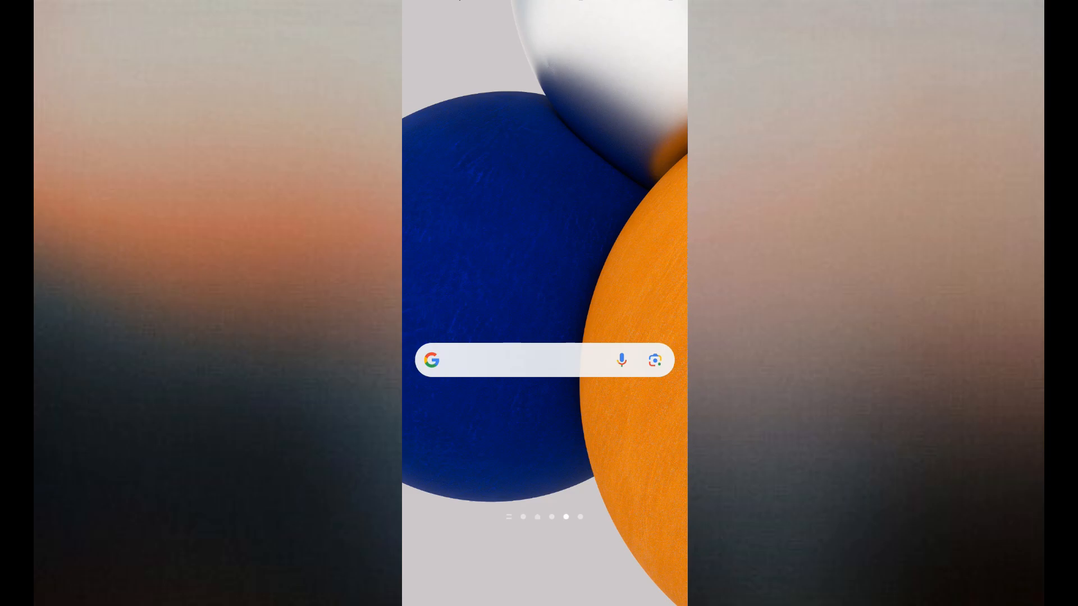
Scroll through the Google results for Cocomelon's Wheels on the Bus in Chrome
scroll(up, 3)
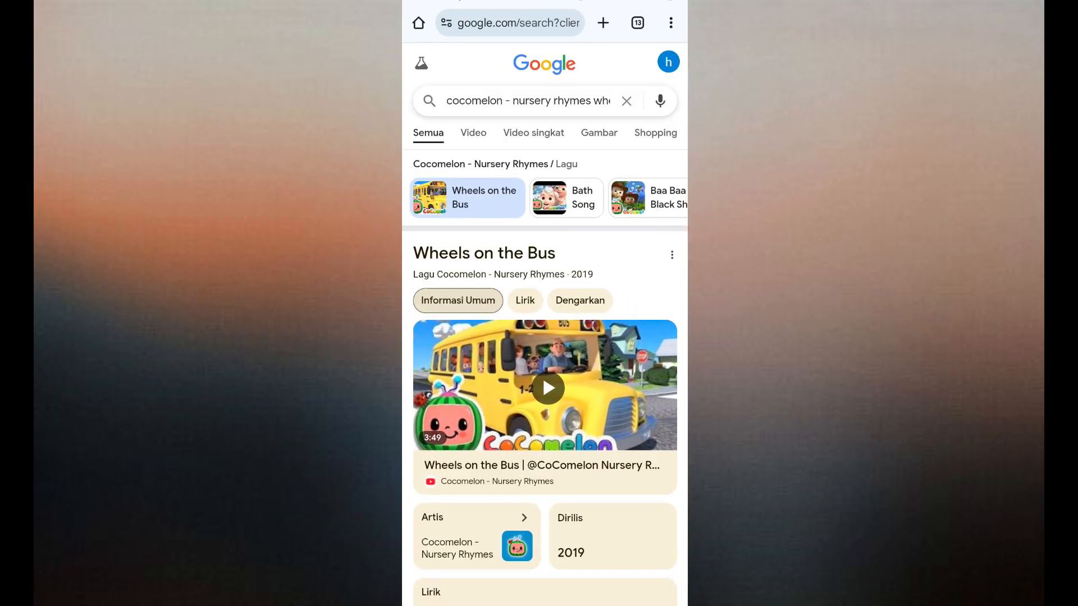
scroll(down, 3)
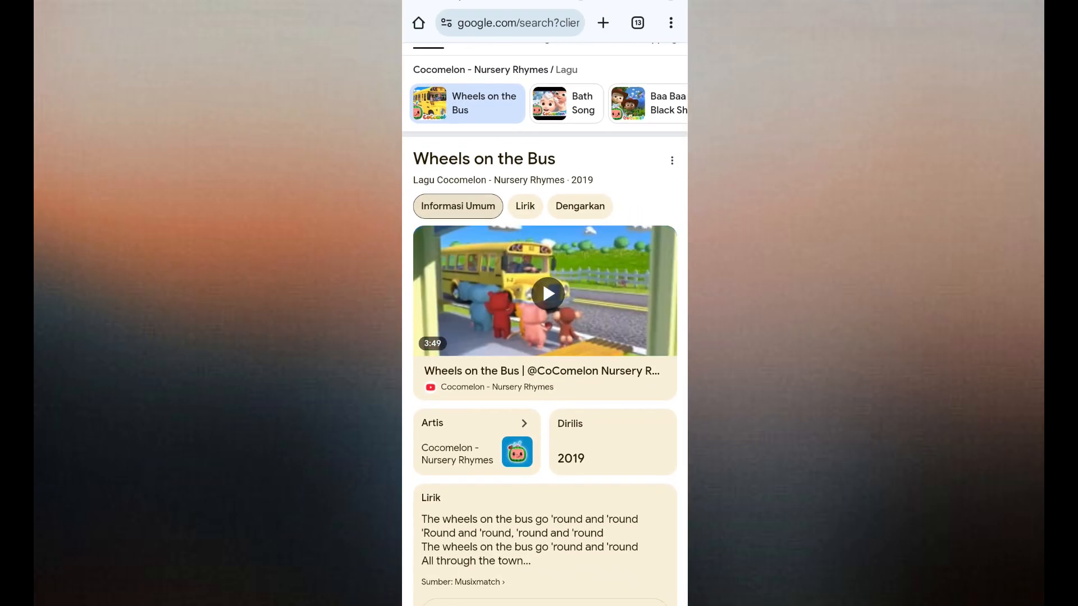
scroll(down, 3)
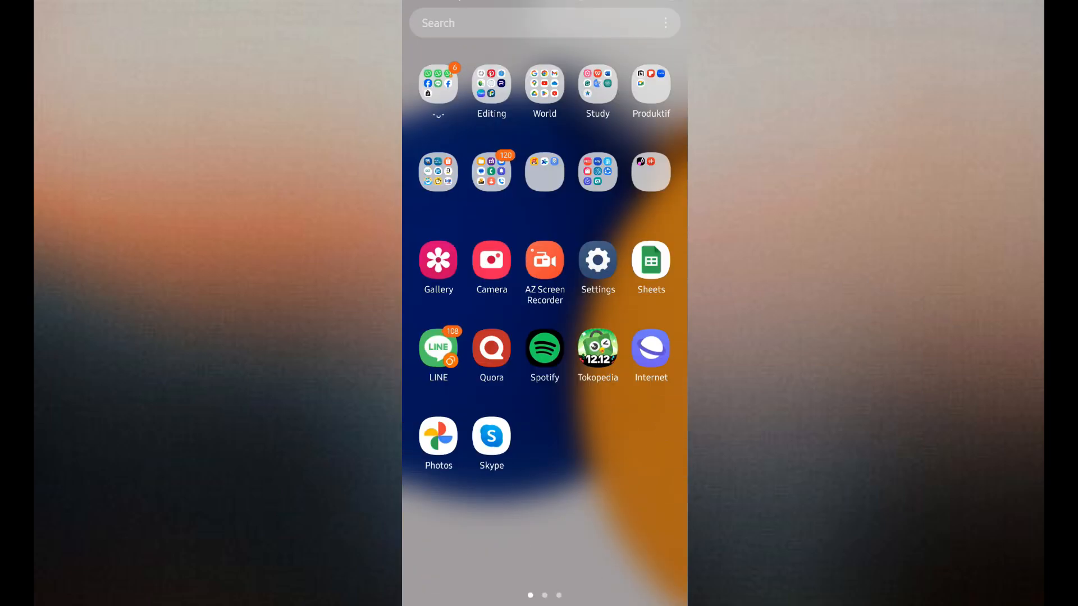
From the World folder, reach YouTube's app info to turn off Open supported links
click(545, 81)
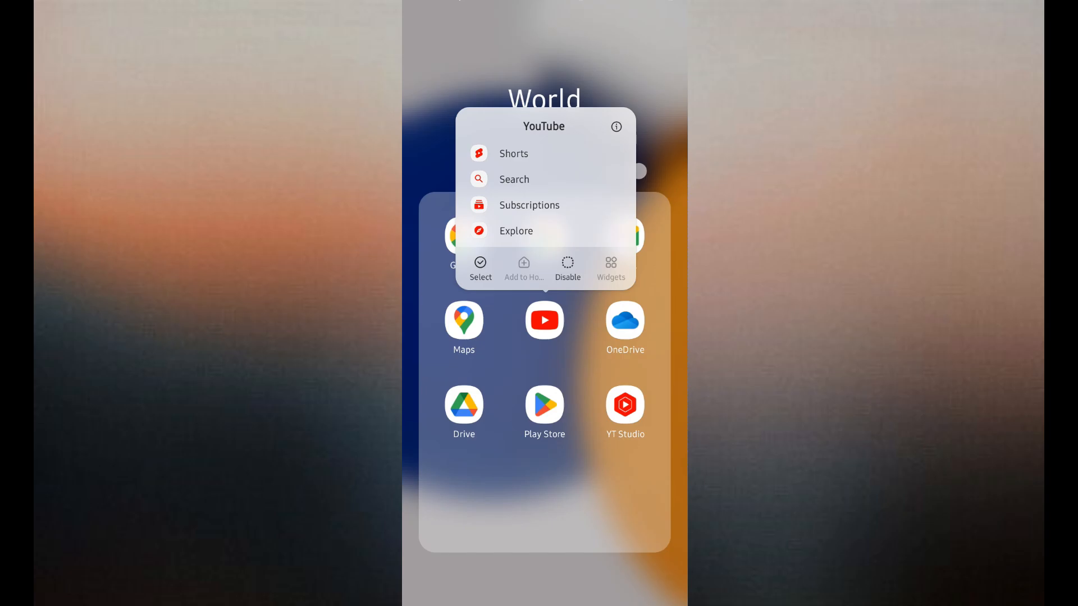
click(615, 127)
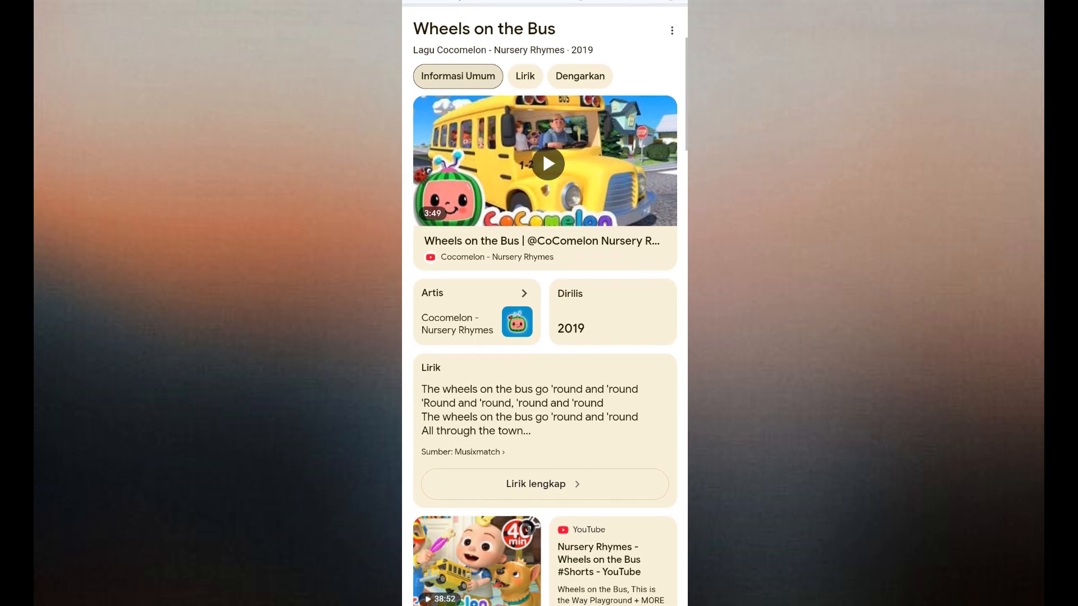
Play the Wheels on the Bus result so it opens on m.youtube.com in Chrome
click(545, 164)
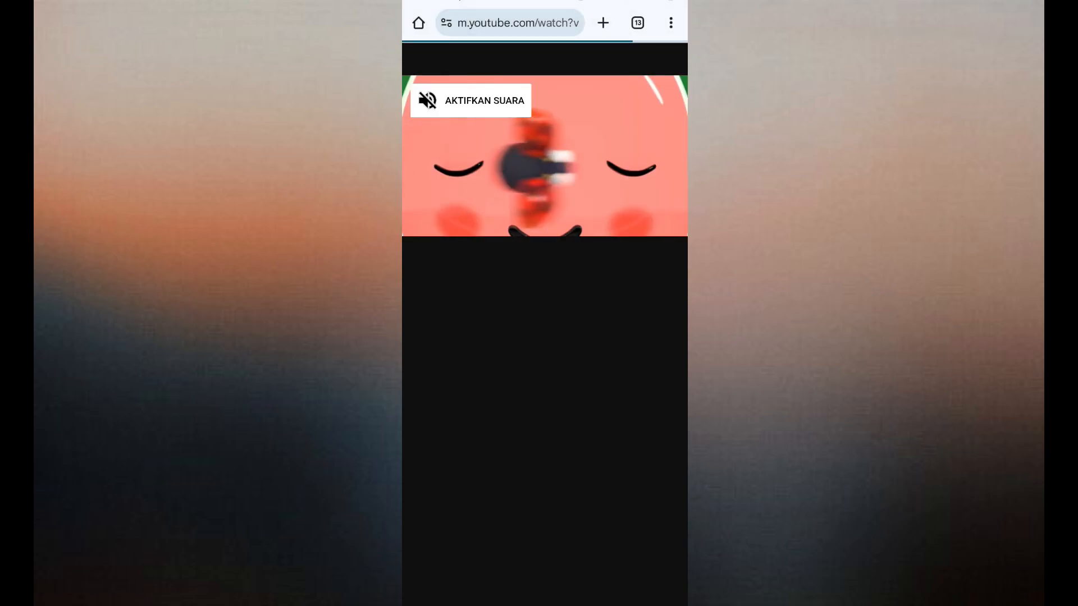